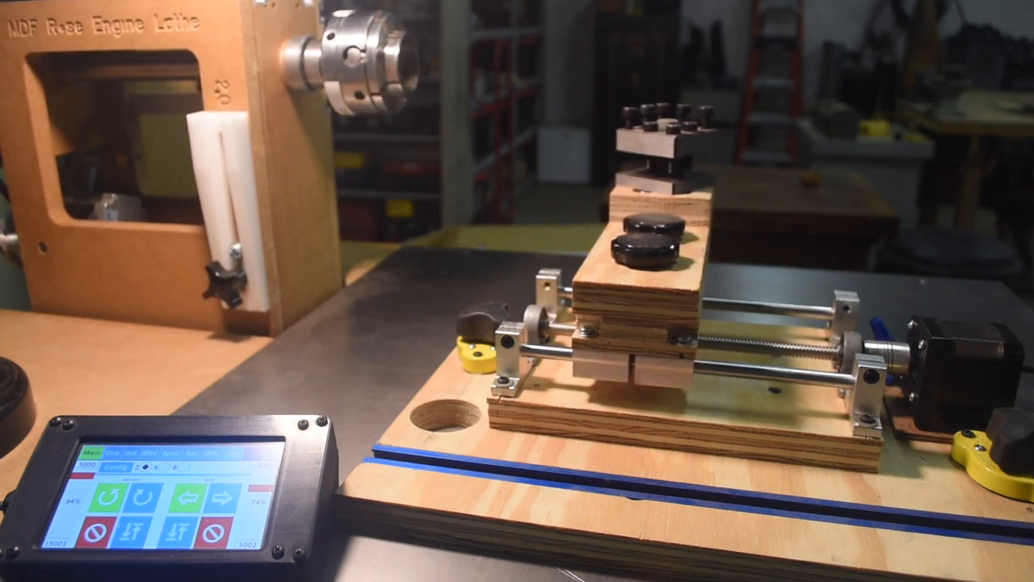
Jog the cross-slide carriage a short distance along its lead screw from the Main tab
{"action": "left_click", "coordinate": [142, 529]}
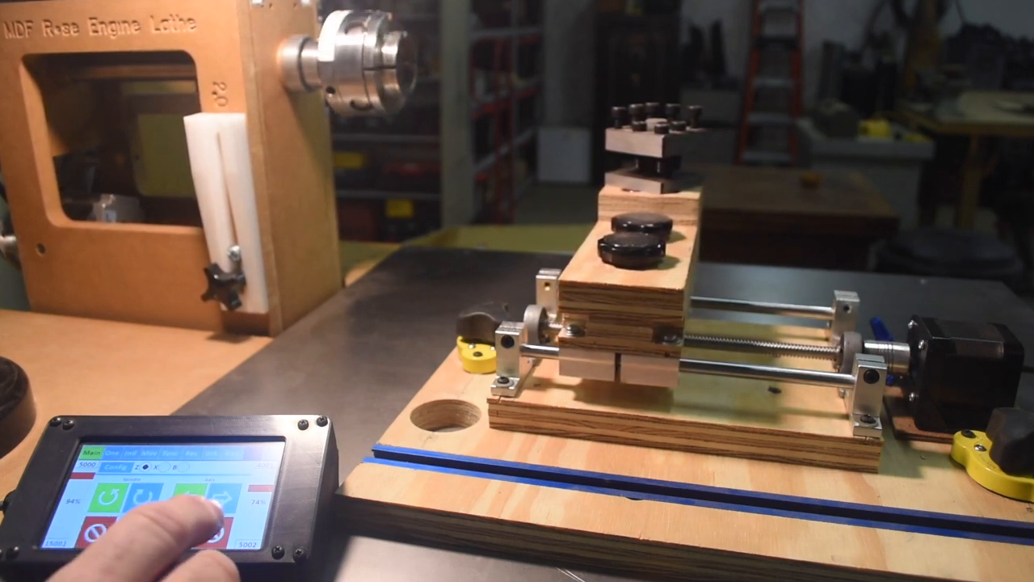